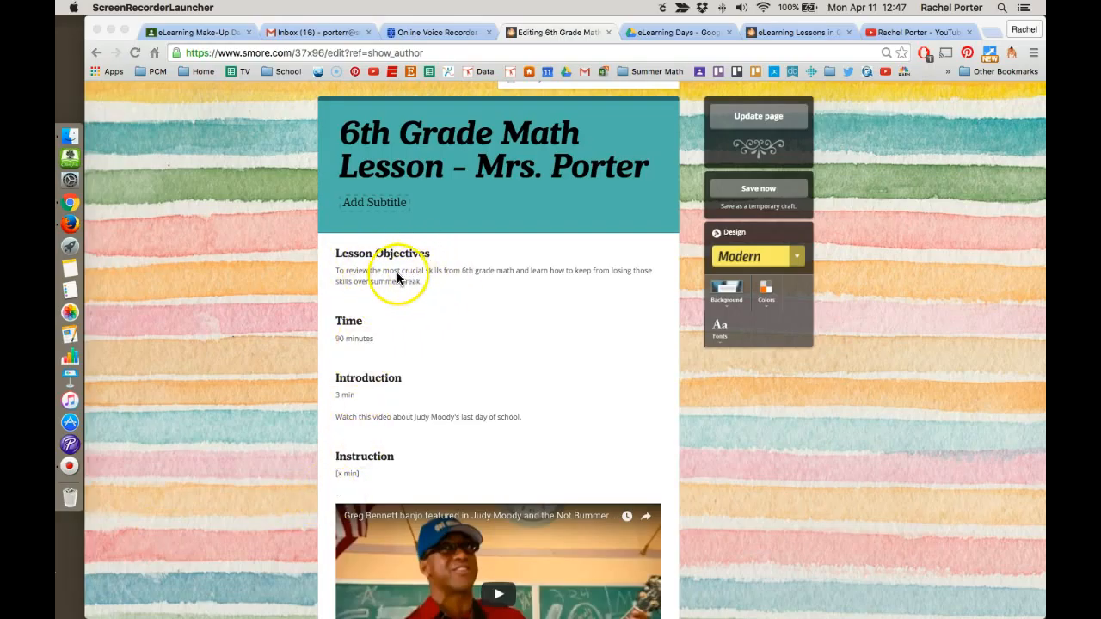
mouse_move(383, 271)
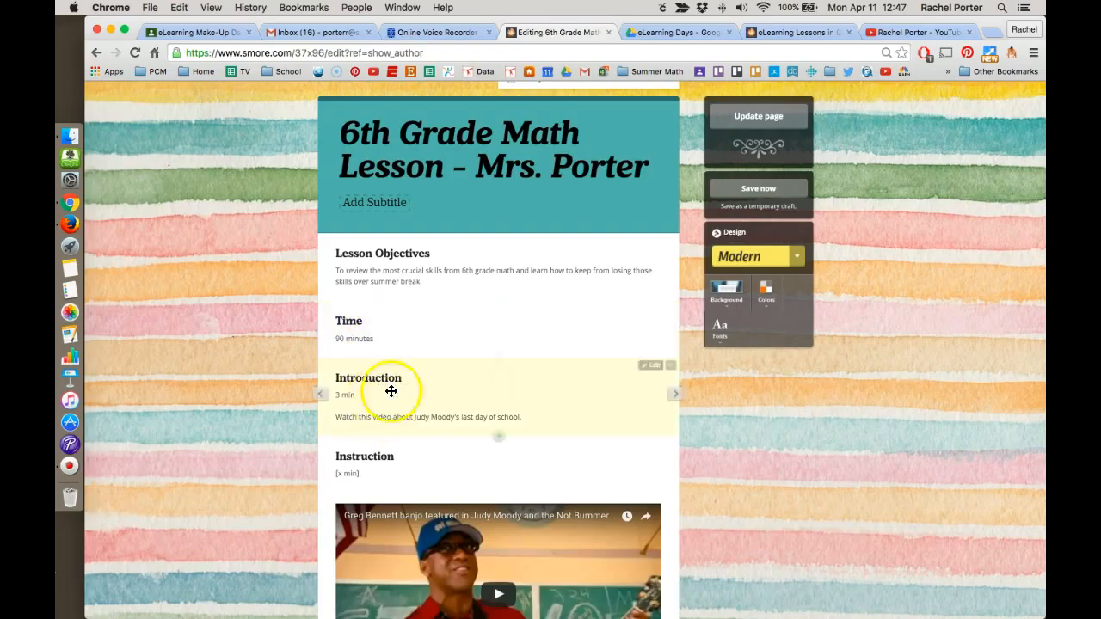
Open and close the Introduction editor unchanged, then scroll down to the banjo video.
left_click(391, 392)
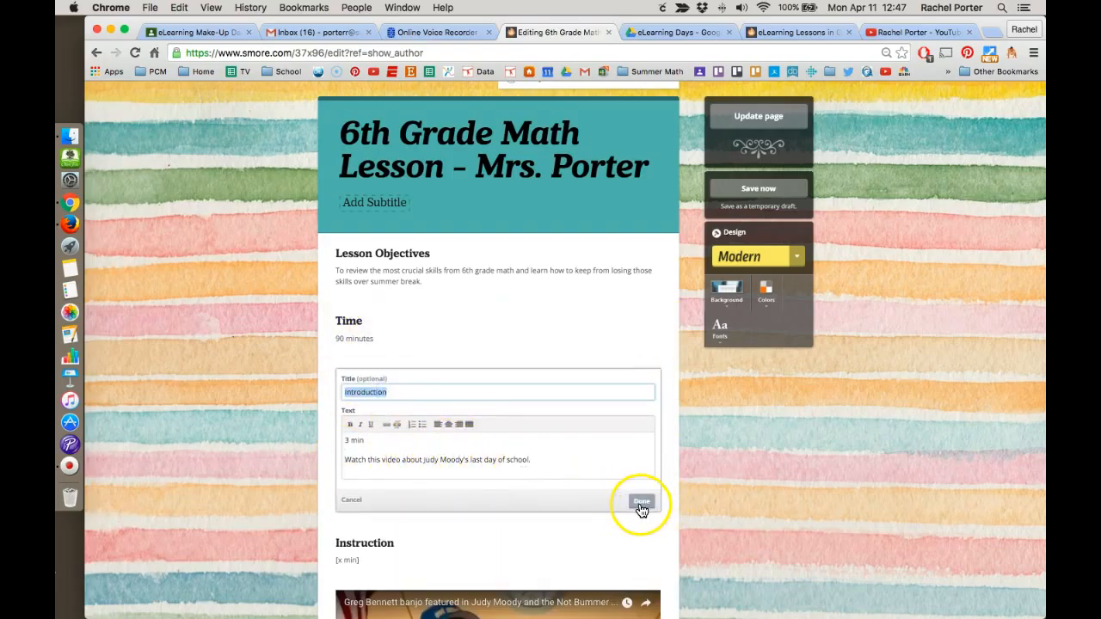
left_click(640, 501)
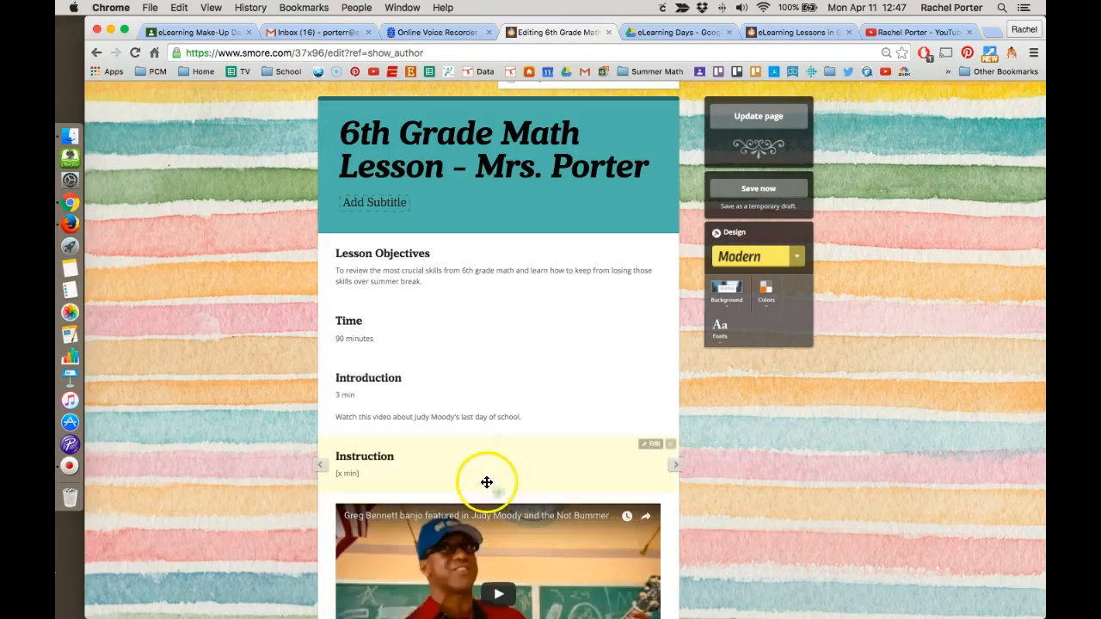
mouse_move(413, 469)
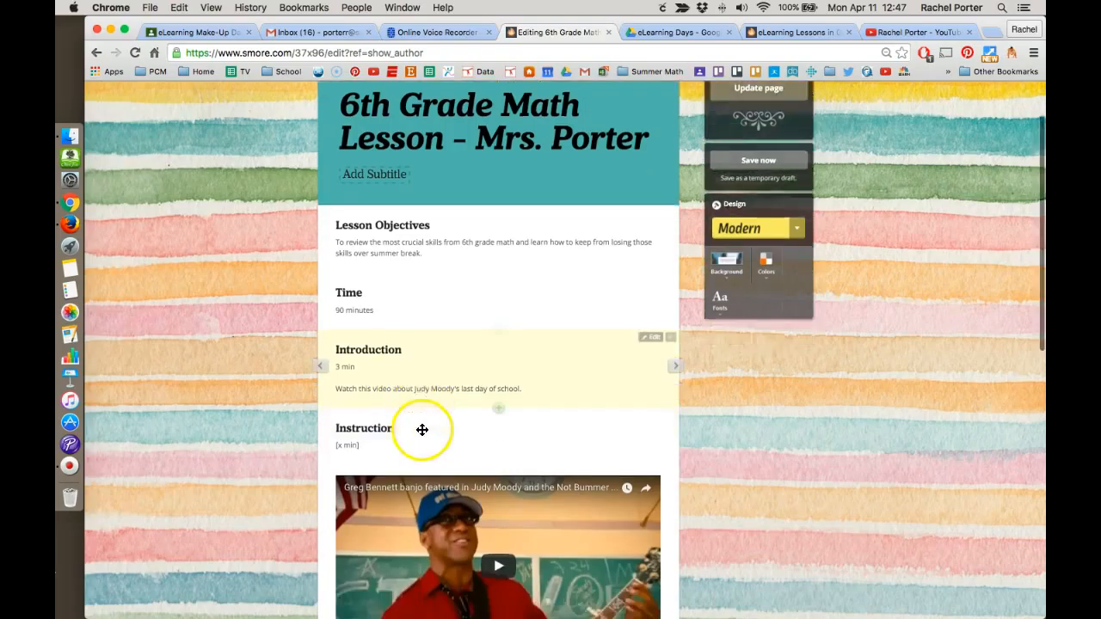
scroll("down", 3)
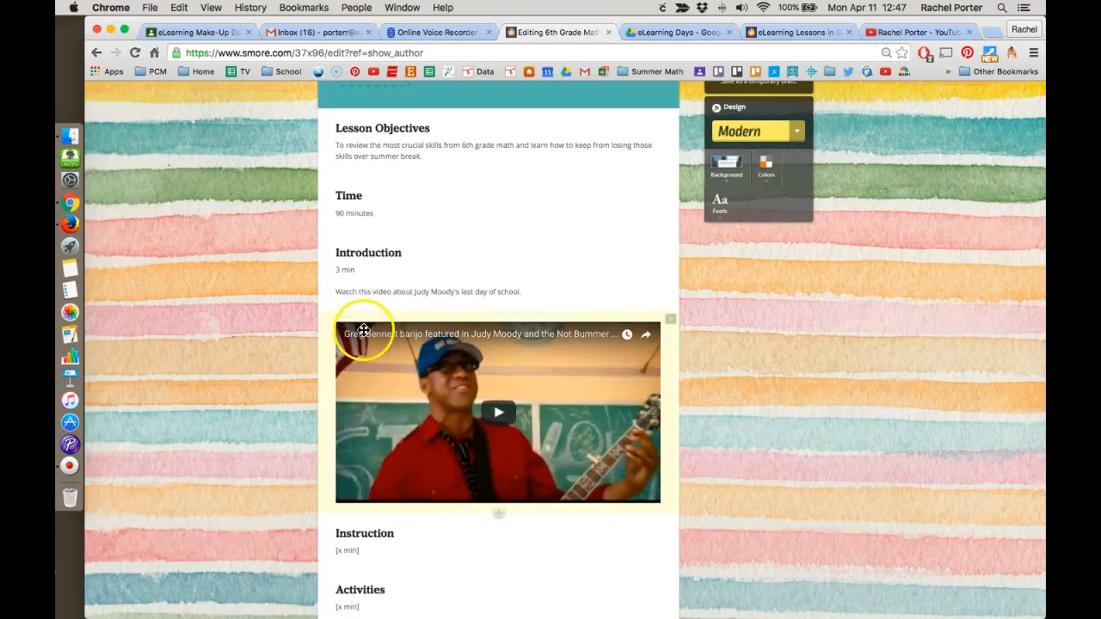
mouse_move(394, 357)
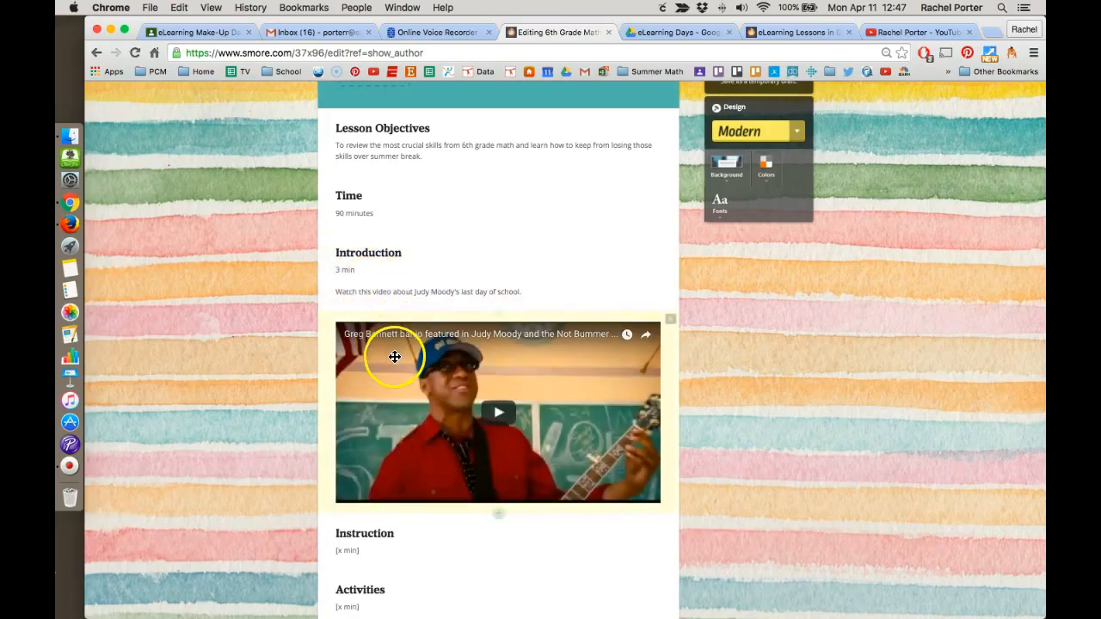
scroll("down", 3)
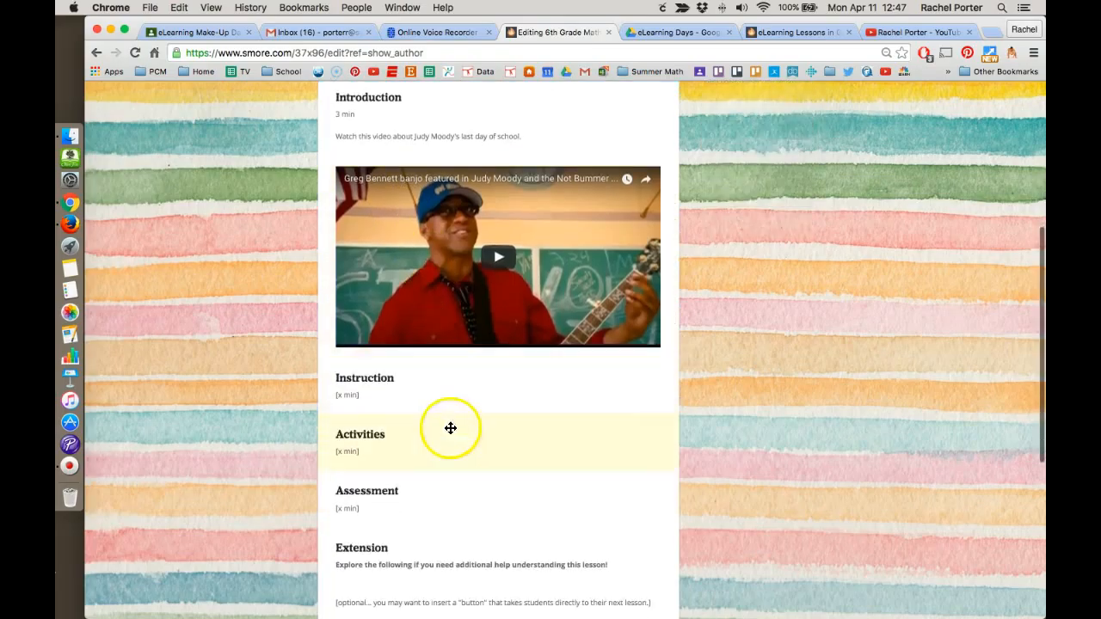
scroll("down", 3)
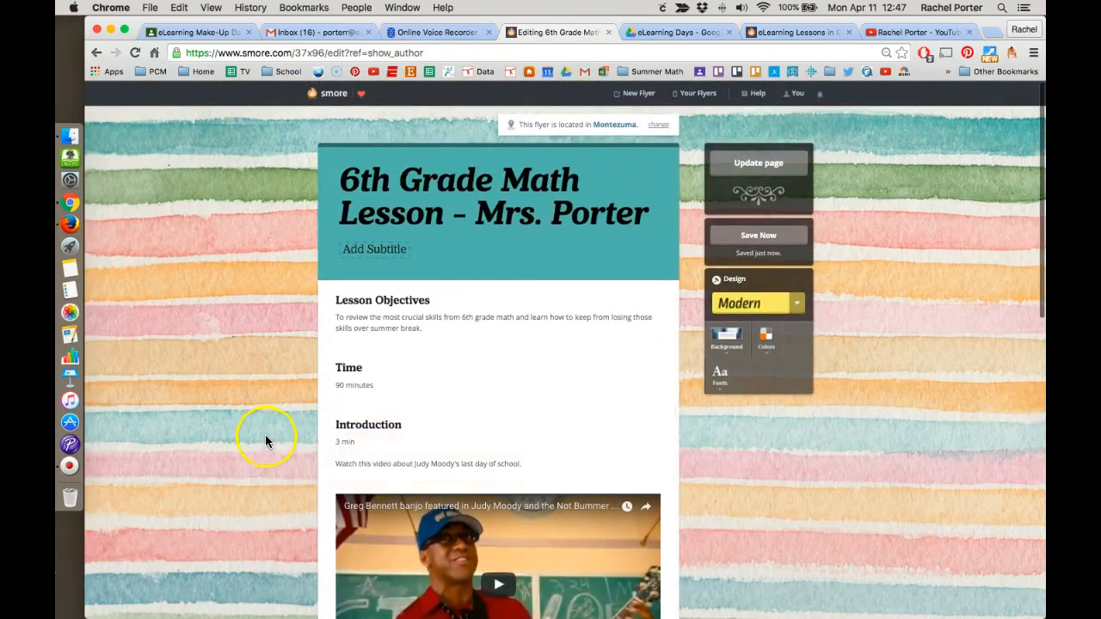
mouse_move(505, 336)
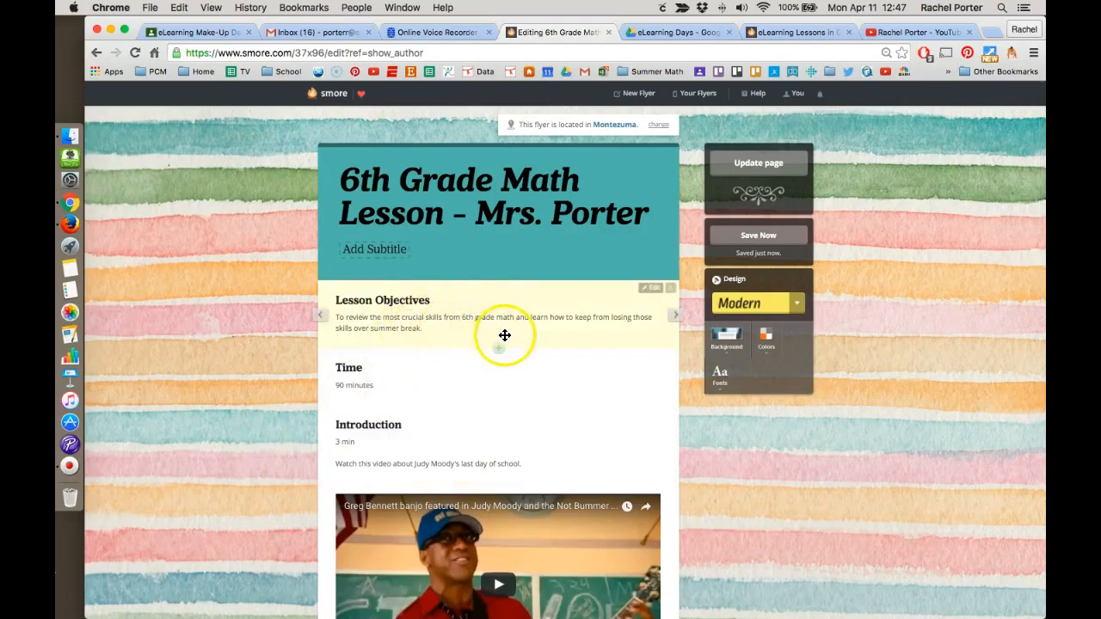
mouse_move(497, 325)
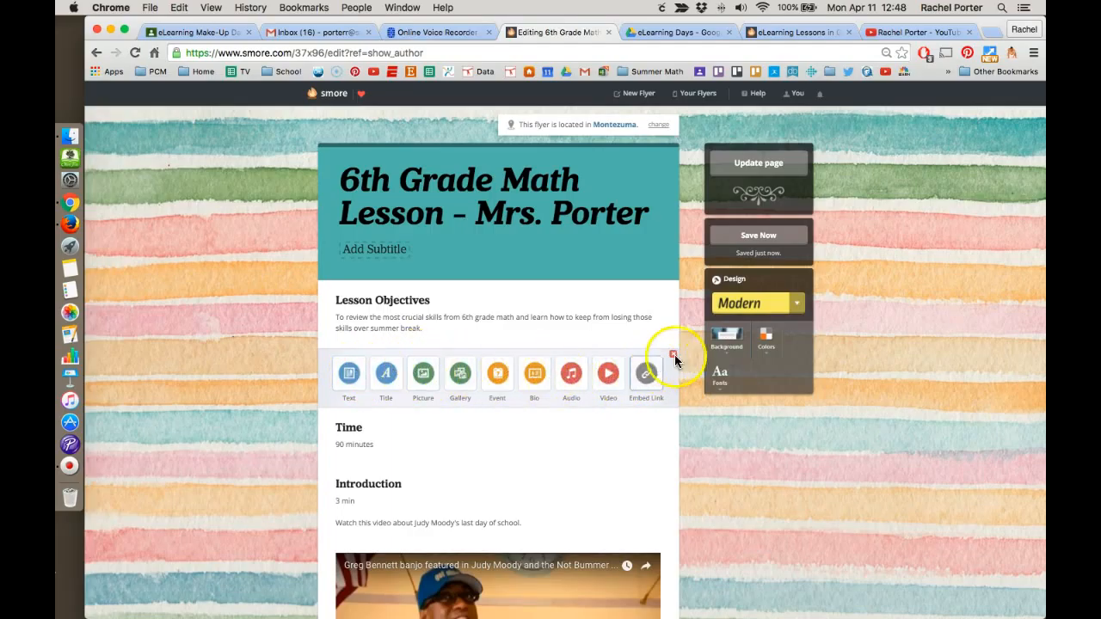
scroll("down", 3)
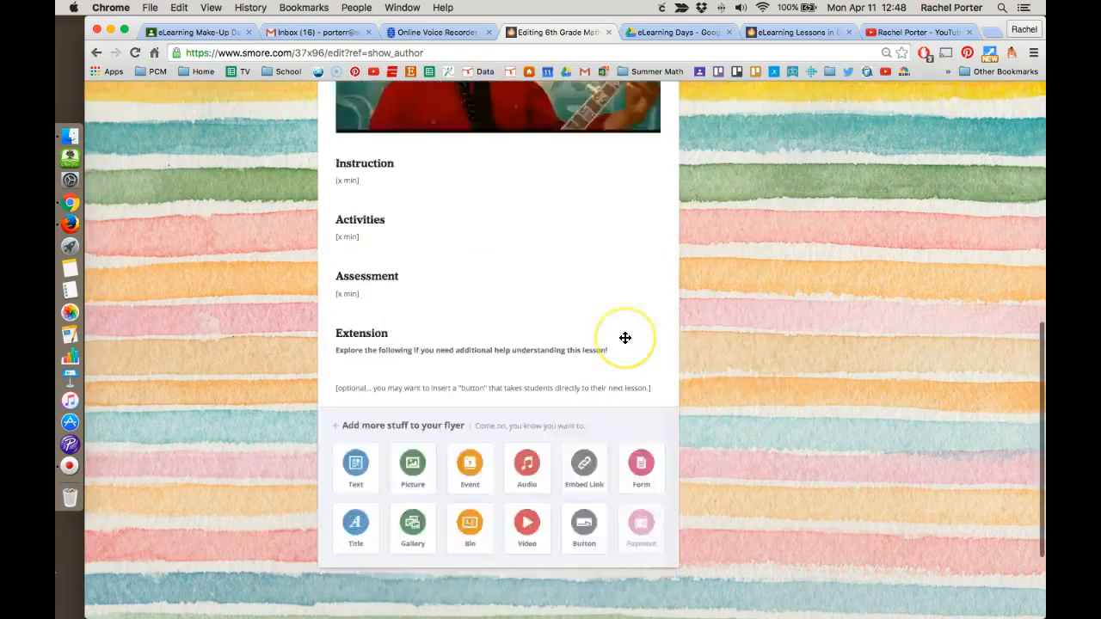
Insert a Button block below Extension and focus its Button Text field.
scroll("down", 3)
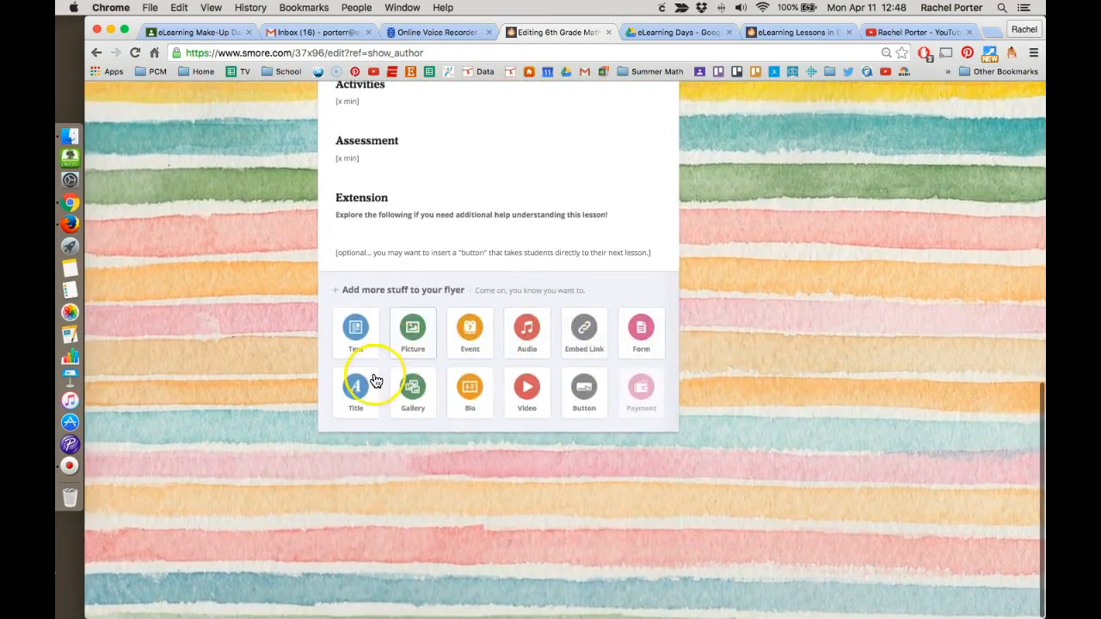
mouse_move(591, 399)
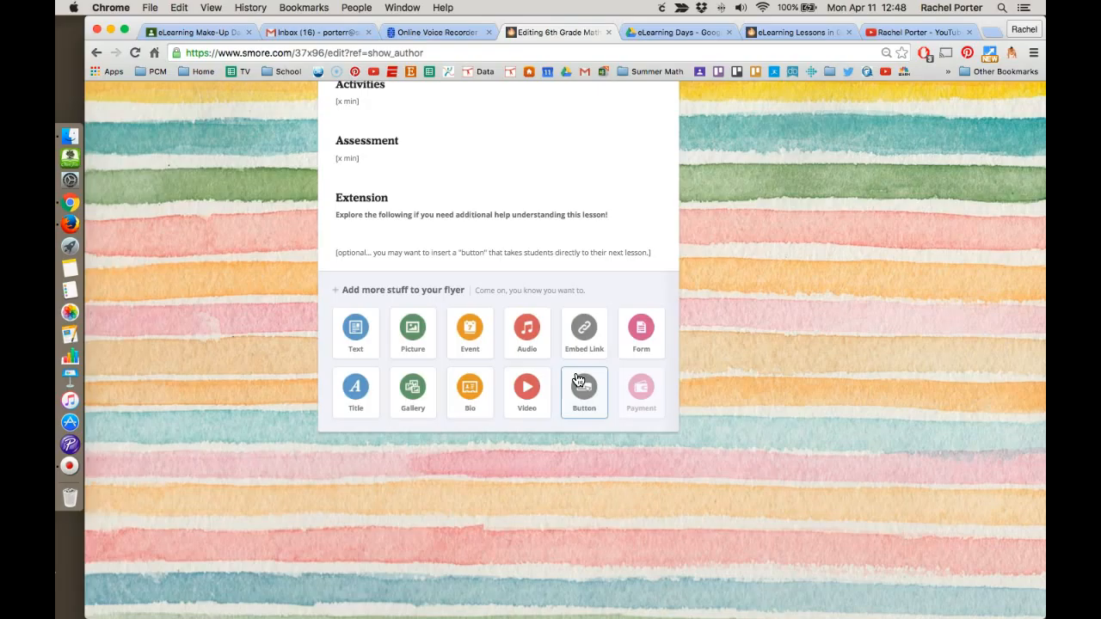
left_click(584, 387)
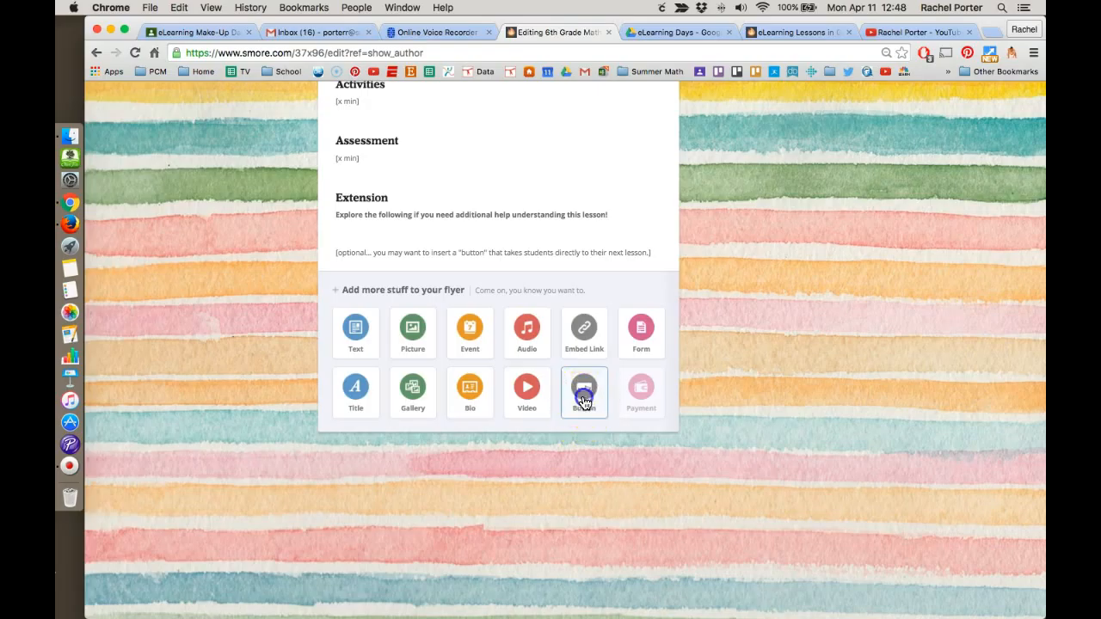
left_click(584, 388)
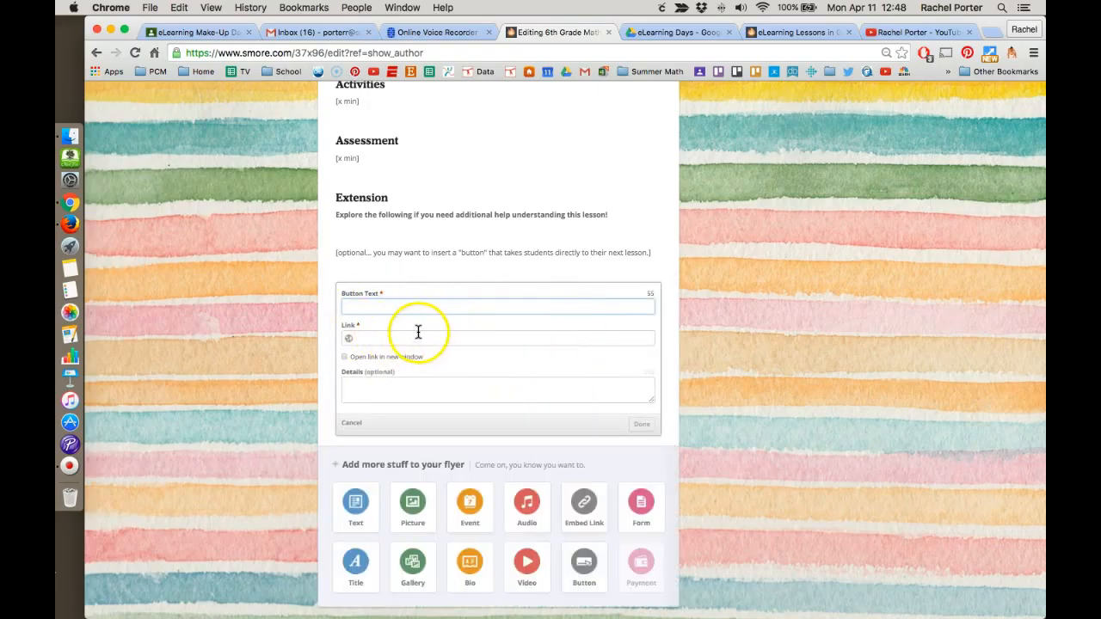
mouse_move(459, 296)
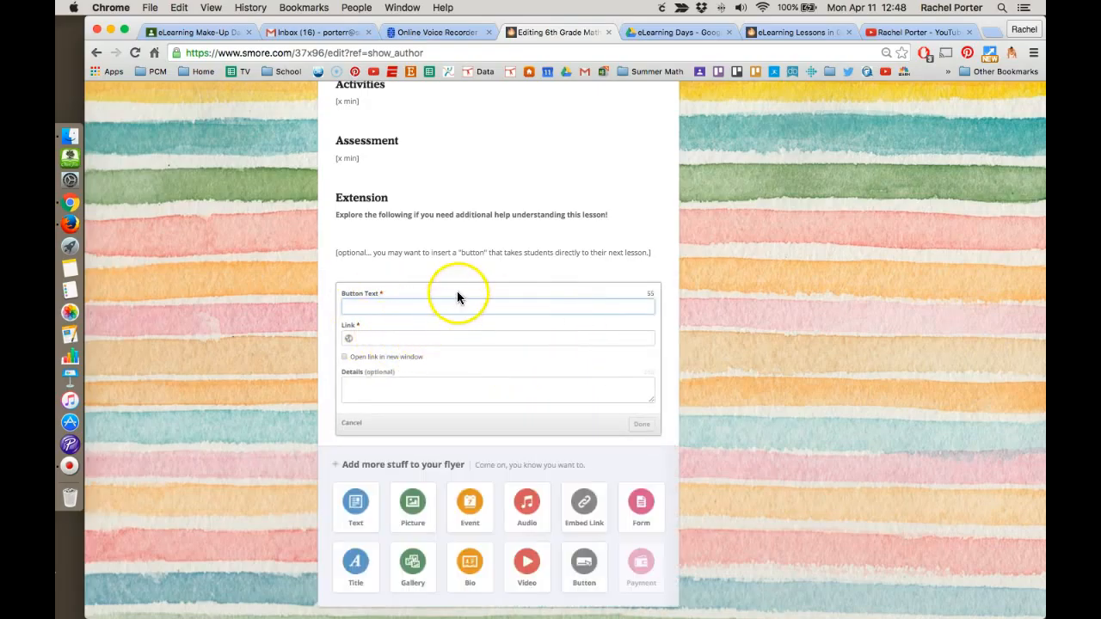
left_click(351, 424)
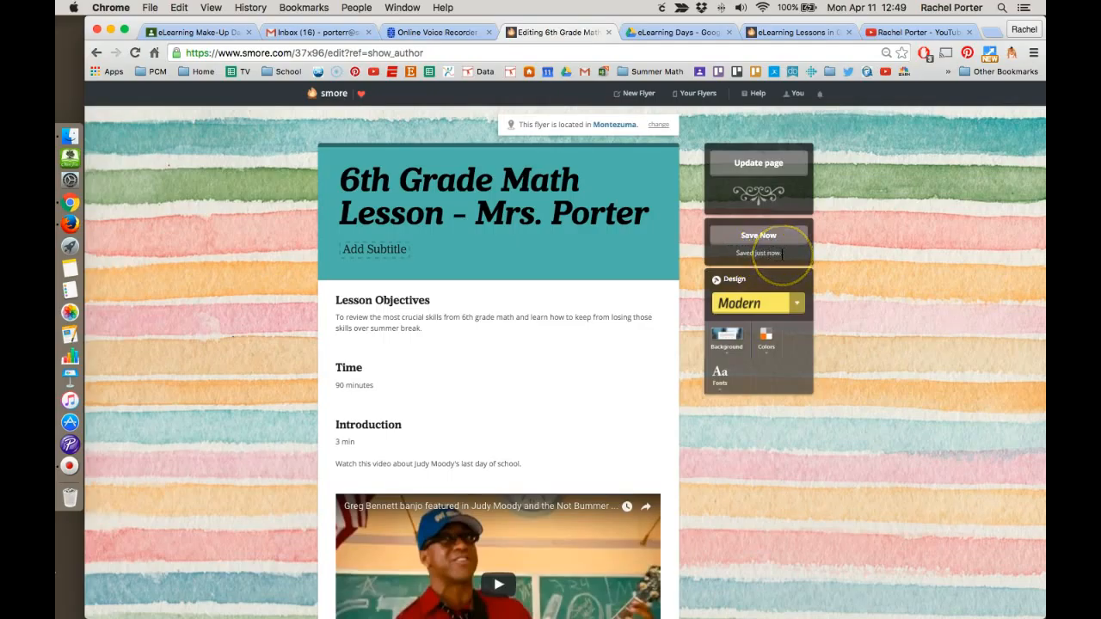
mouse_move(619, 273)
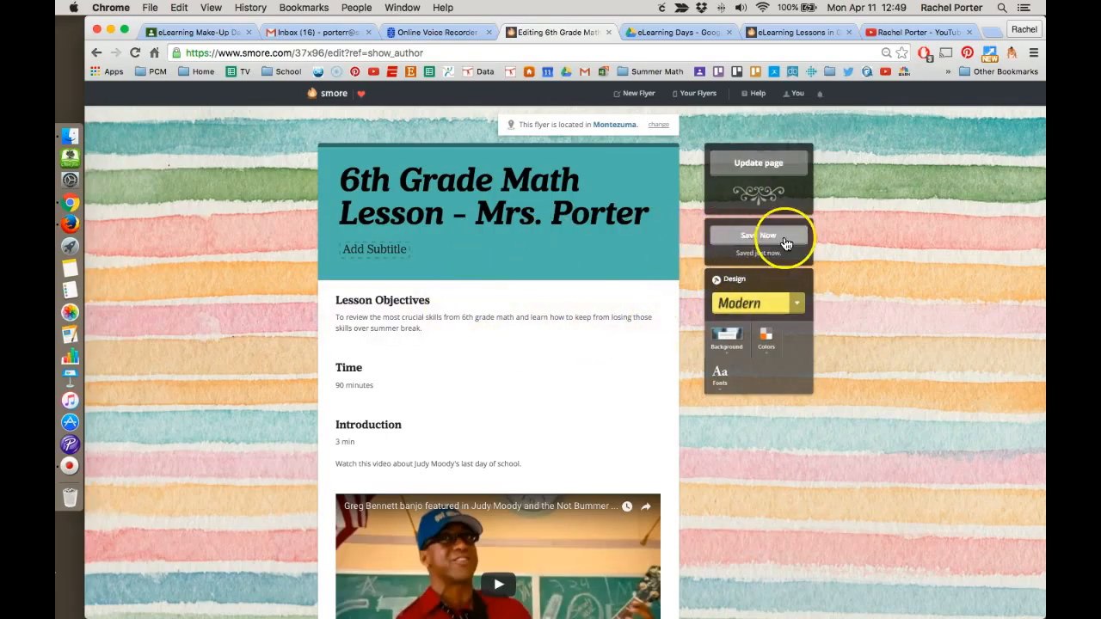
mouse_move(791, 270)
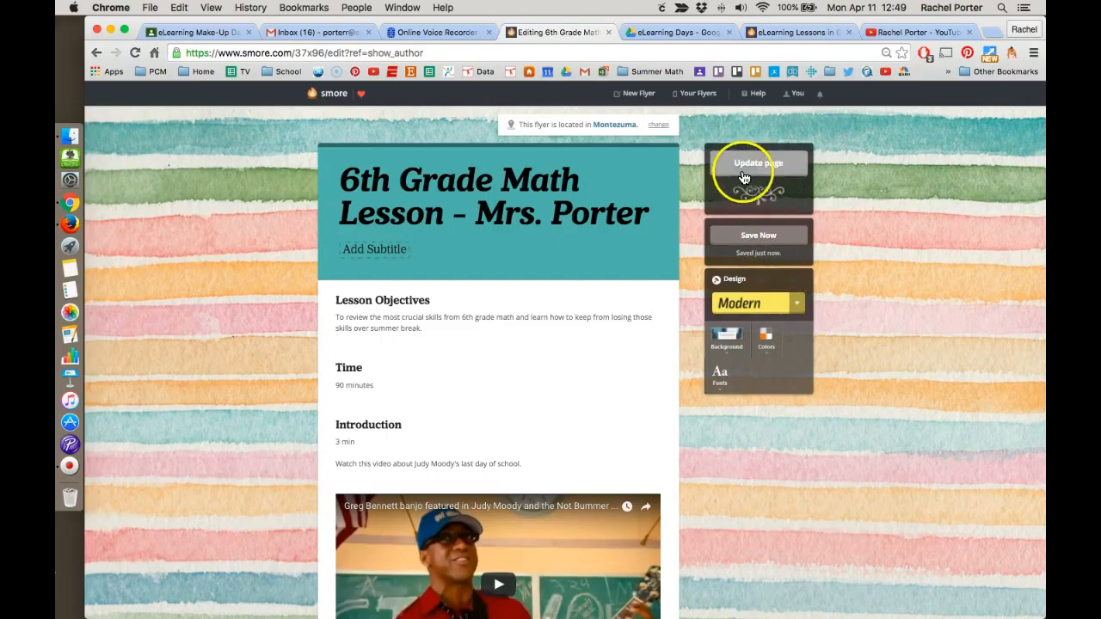
Publish the flyer's latest changes with Update page.
left_click(758, 164)
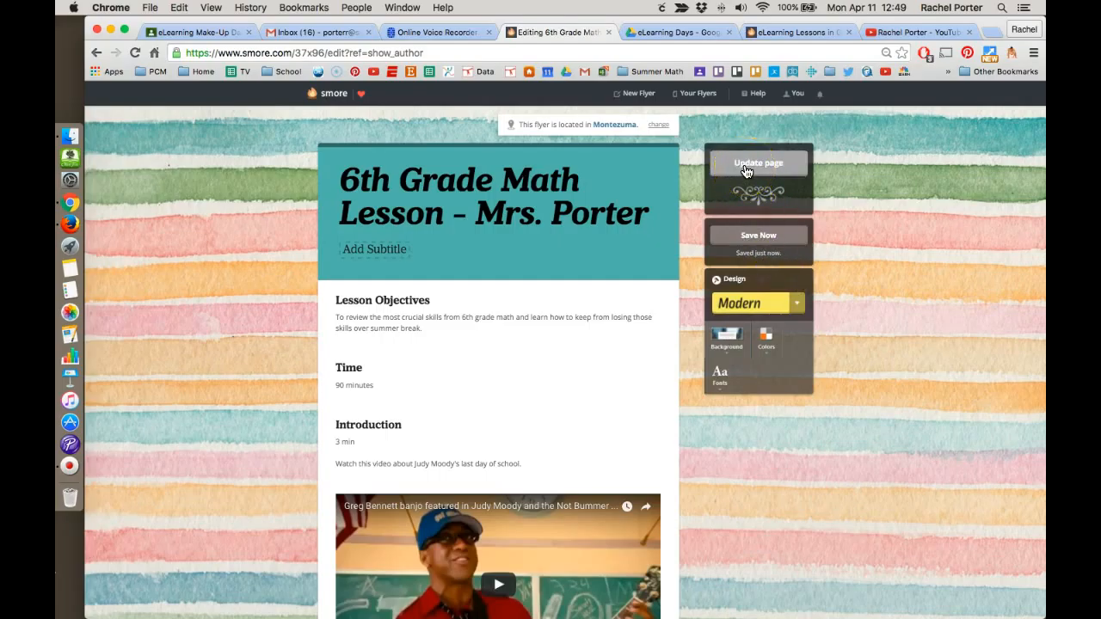
left_click(758, 163)
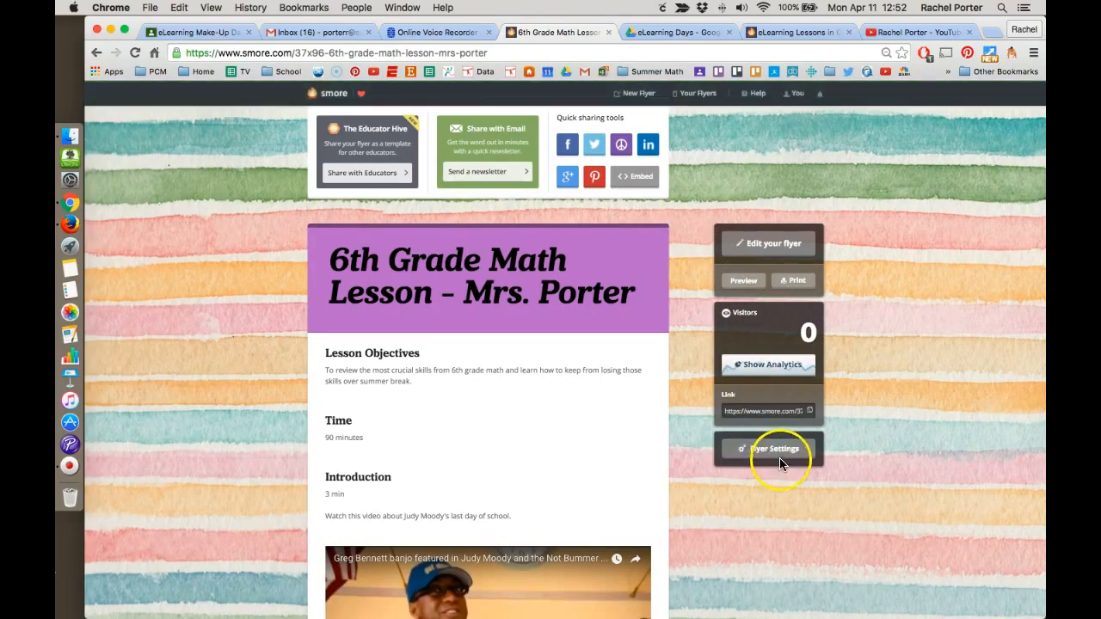
Turn off Related flyers in Flyer Settings, keep privacy Public, and save.
left_click(769, 448)
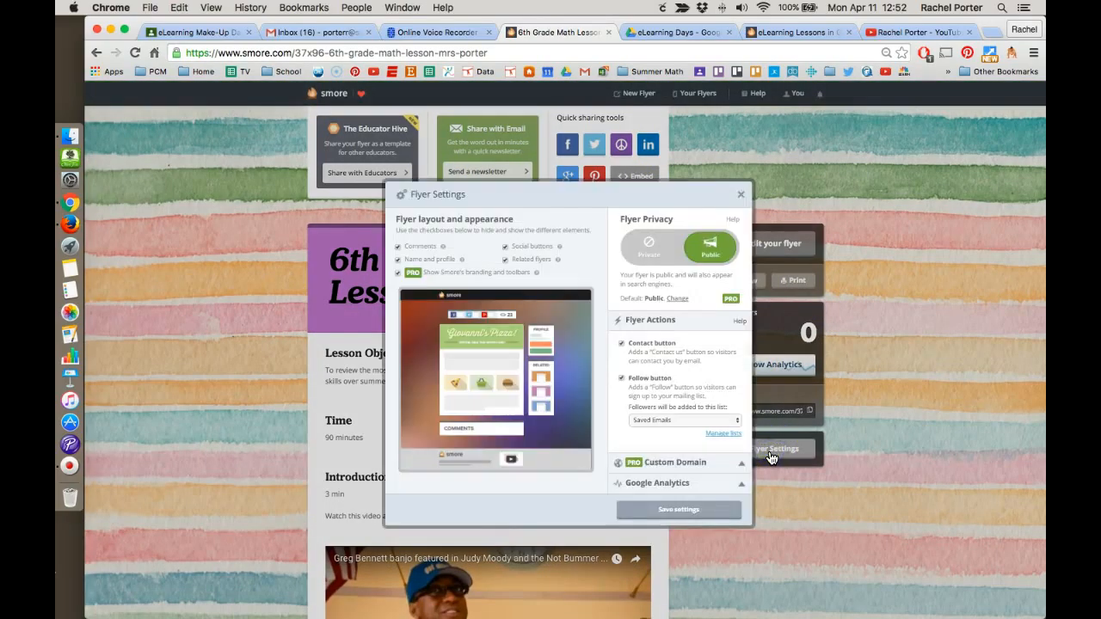
mouse_move(472, 303)
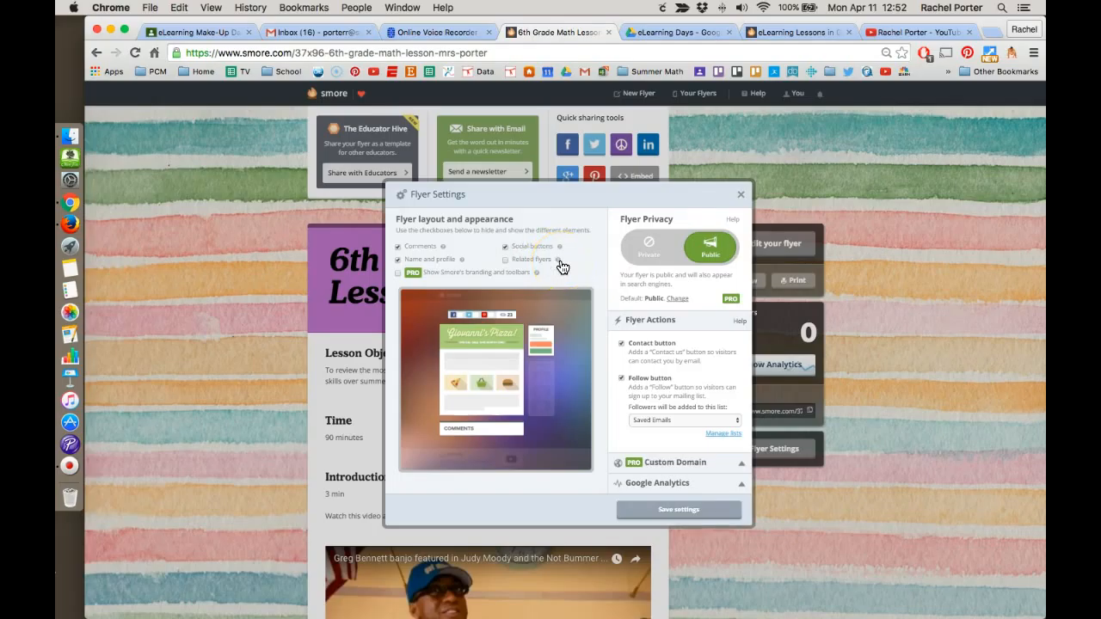
left_click(507, 259)
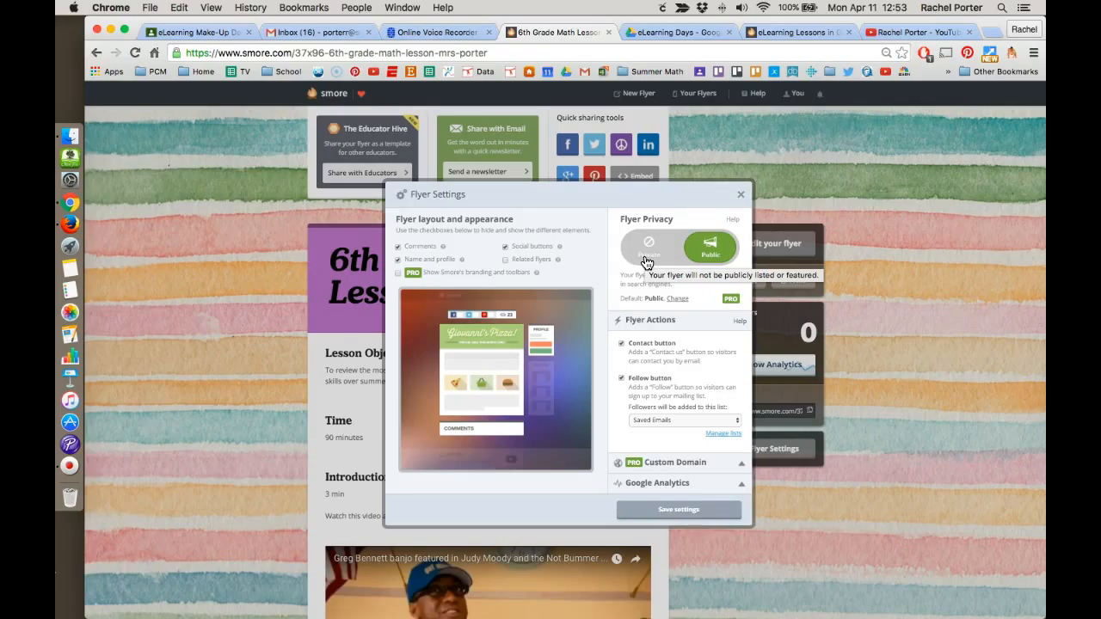
left_click(672, 510)
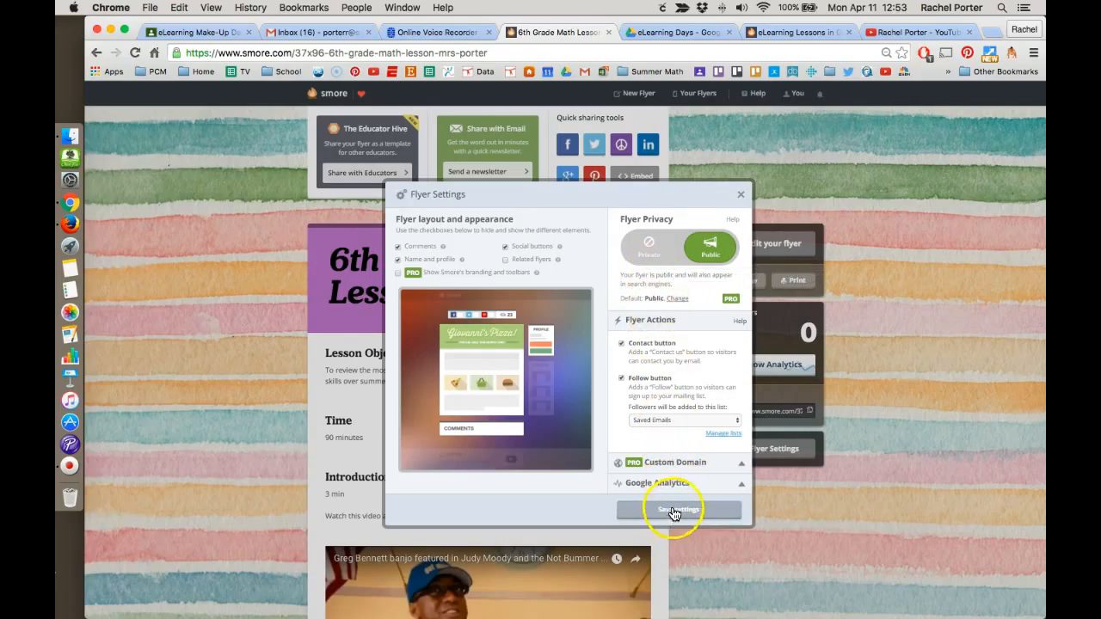
left_click(672, 509)
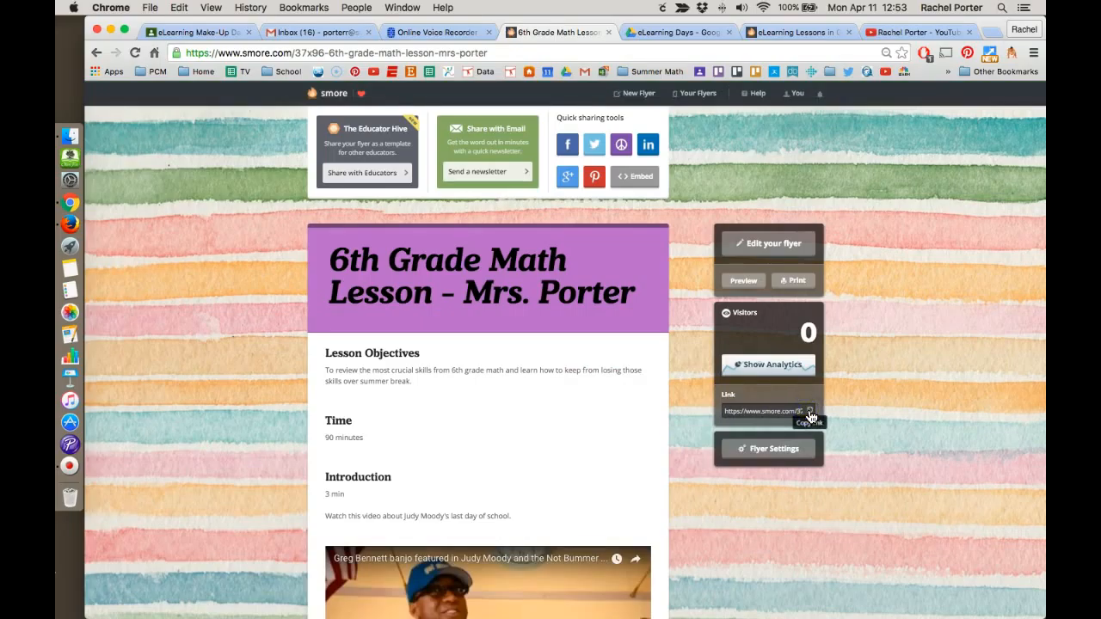
Copy the flyer's public web link from the sidebar Link field.
left_click(816, 410)
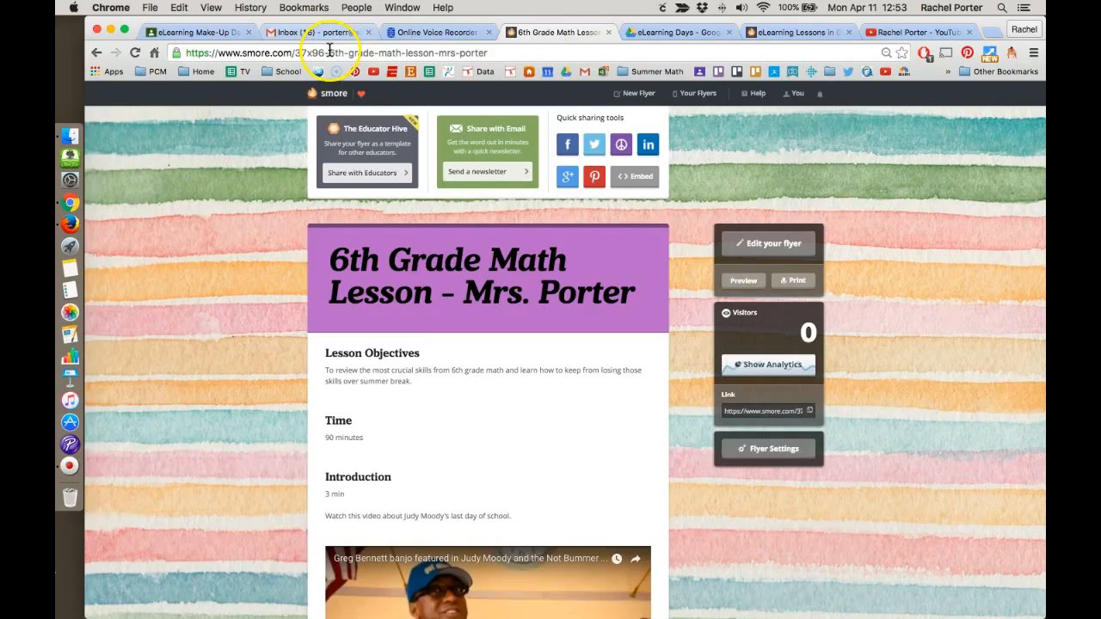
mouse_move(515, 56)
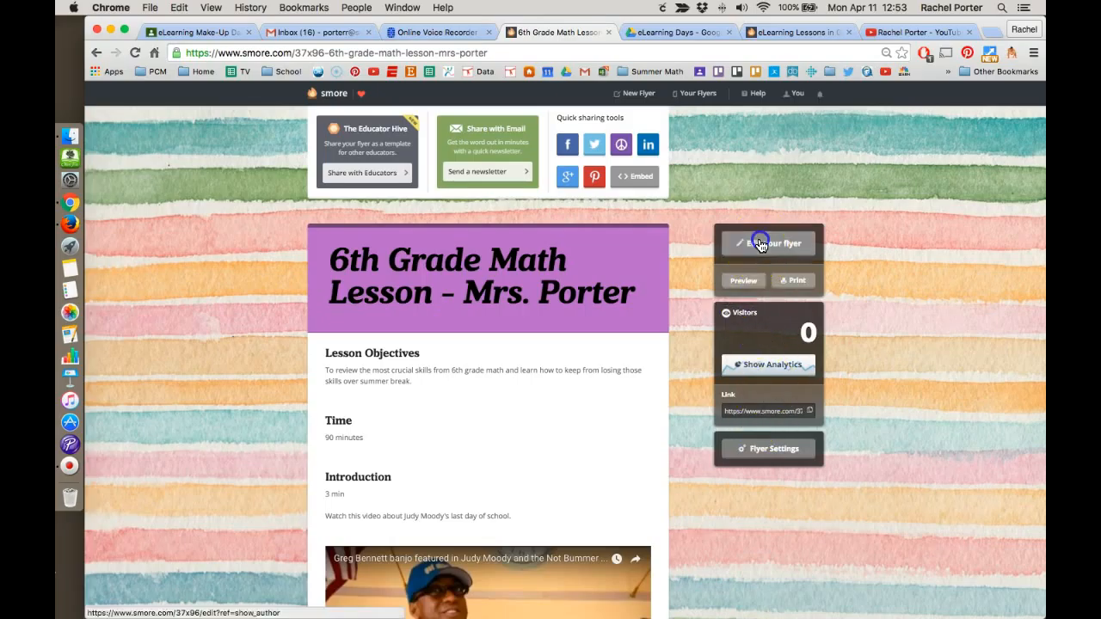
Return to the flyer editor with Edit your flyer.
left_click(768, 242)
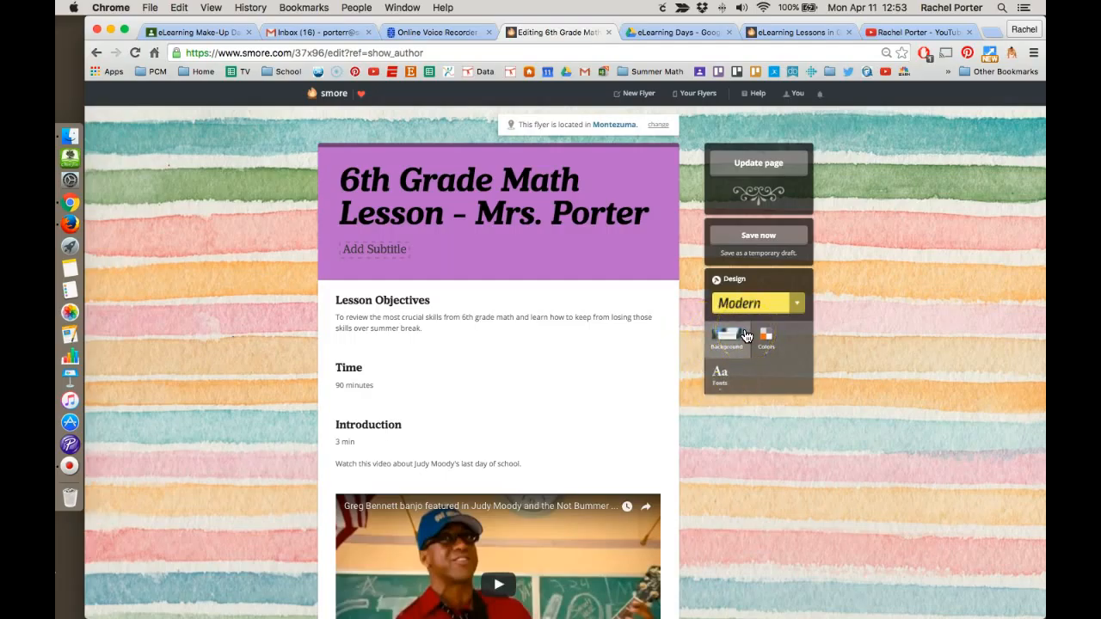
mouse_move(168, 505)
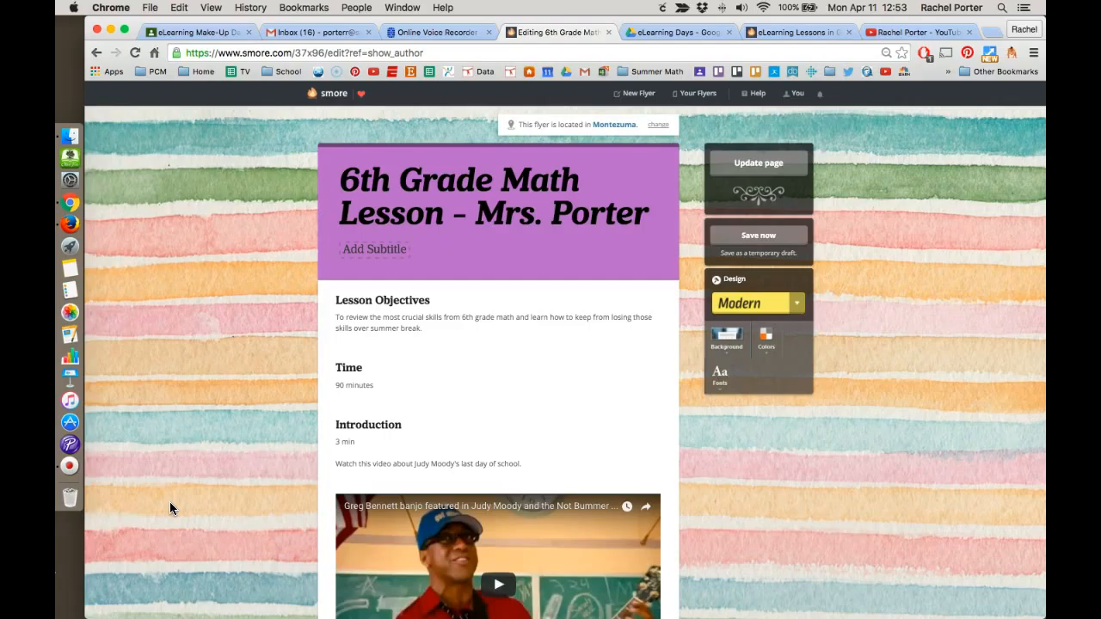
mouse_move(83, 571)
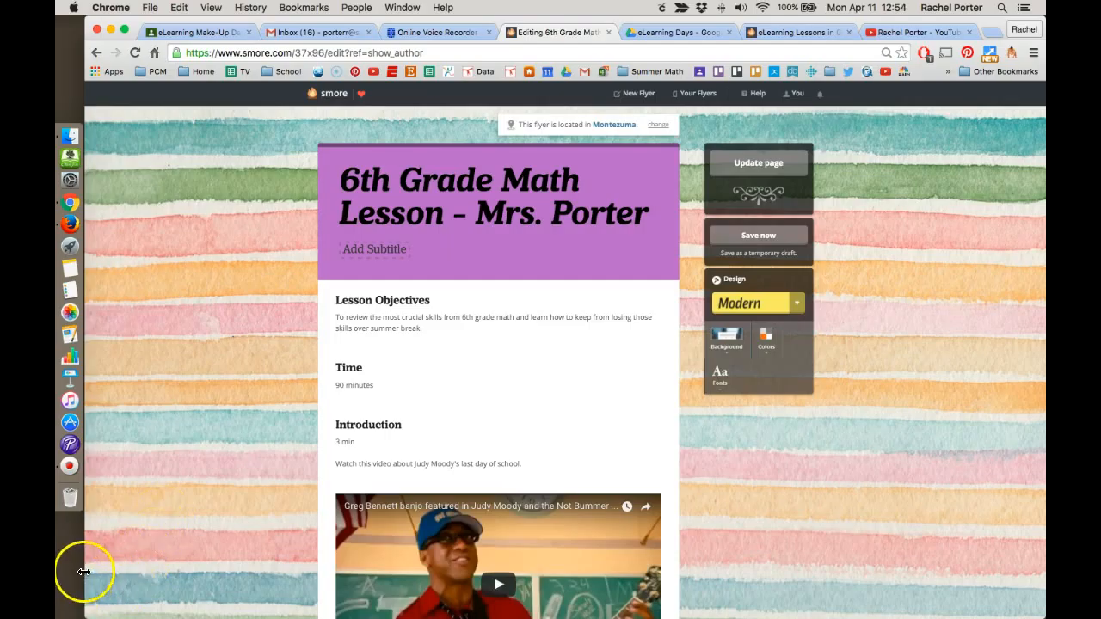